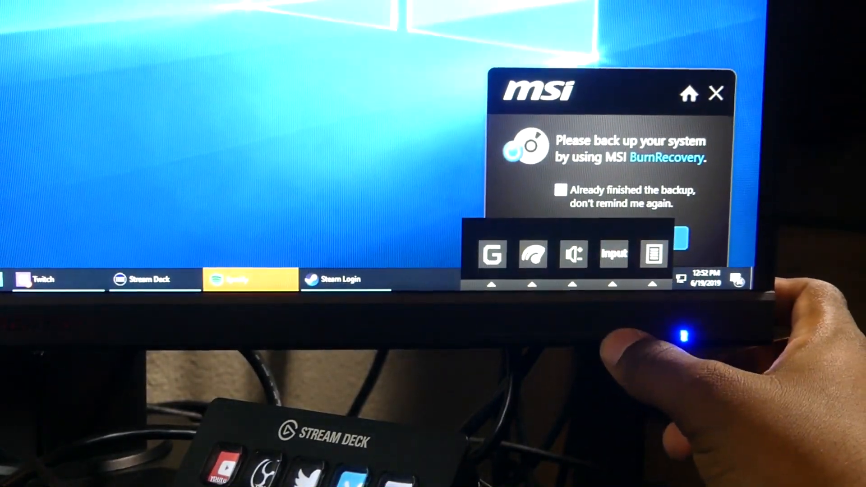
Open the full OSD menu on the OSD page (Language English, OSD Timeout 10).
left_click(614, 254)
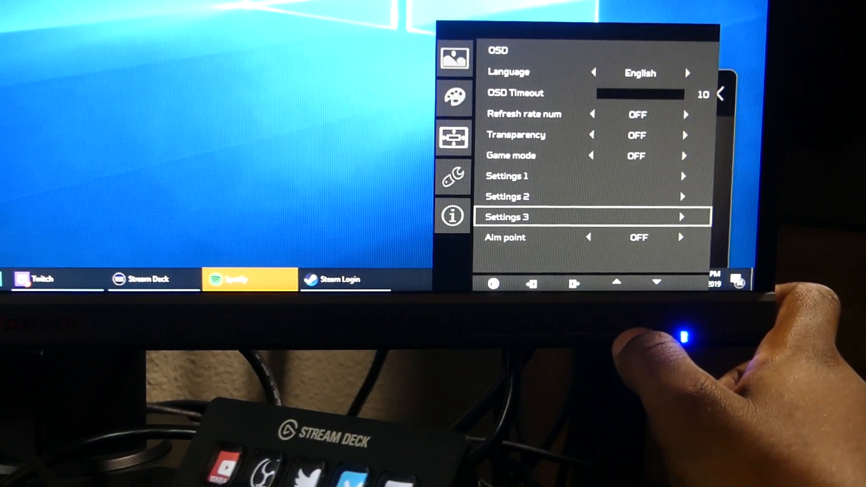
left_click(616, 283)
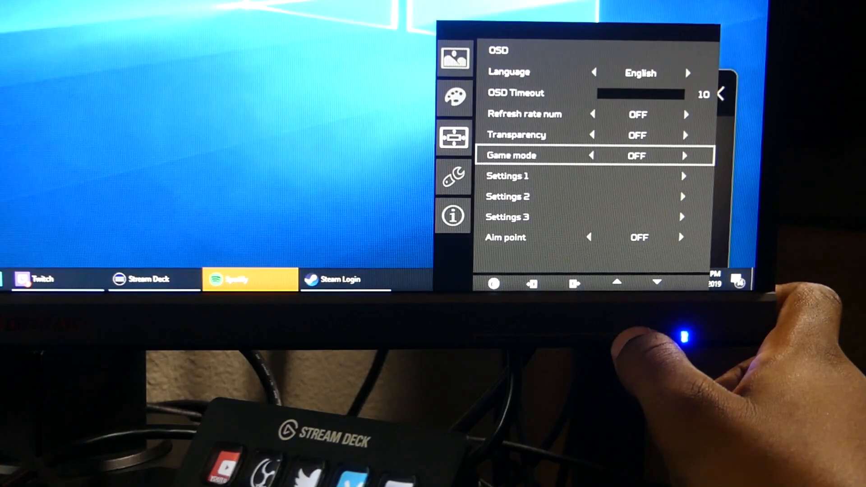
left_click(616, 283)
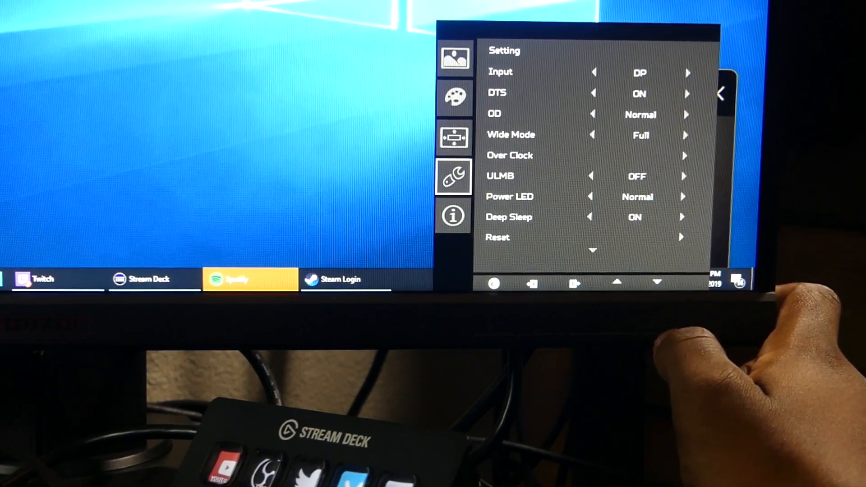
Review the Setting page: Input DP, OD Normal, Wide Mode Full, ULMB OFF.
left_click(453, 215)
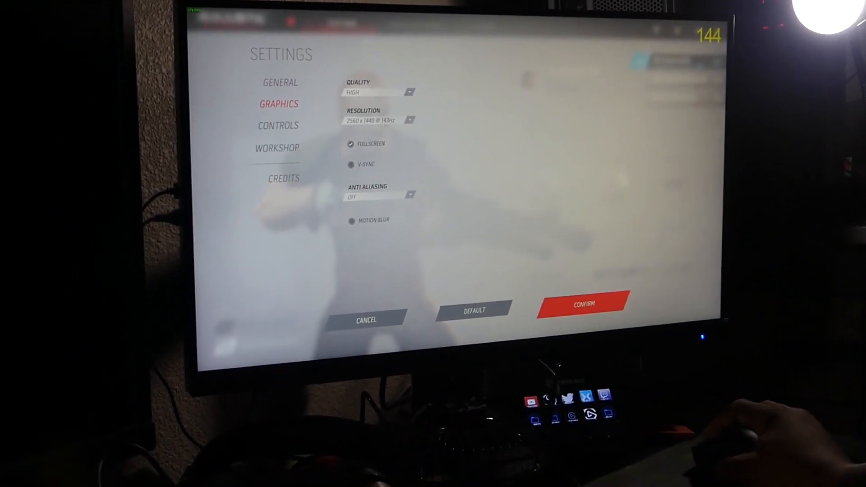
Expand the Graphics resolution dropdown to list choices beyond 2560 x 1440.
left_click(378, 120)
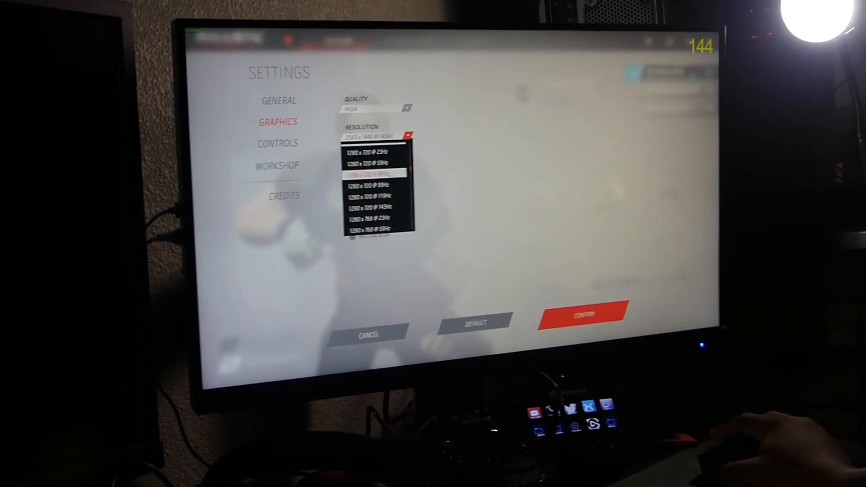